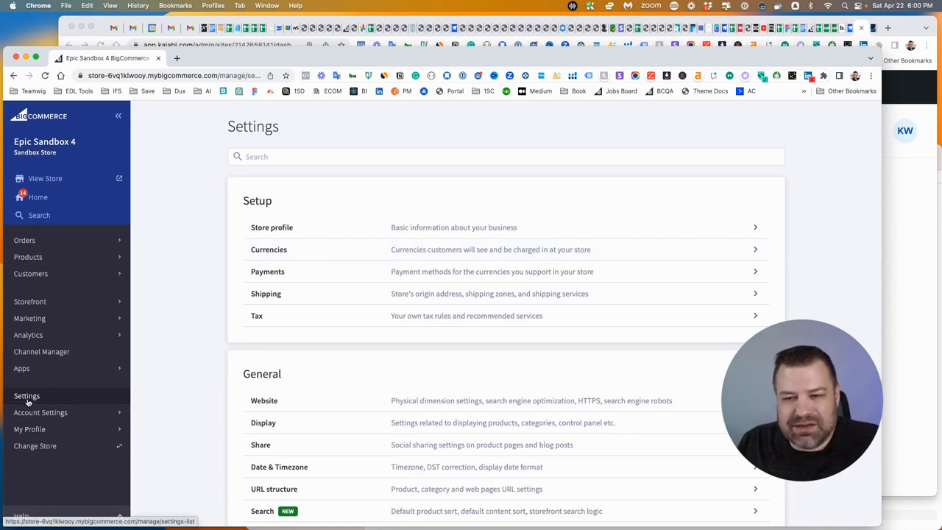
# - Open Store logs and expand, then collapse, a shipping quote entry's System Log details
pyautogui.scroll(-3)
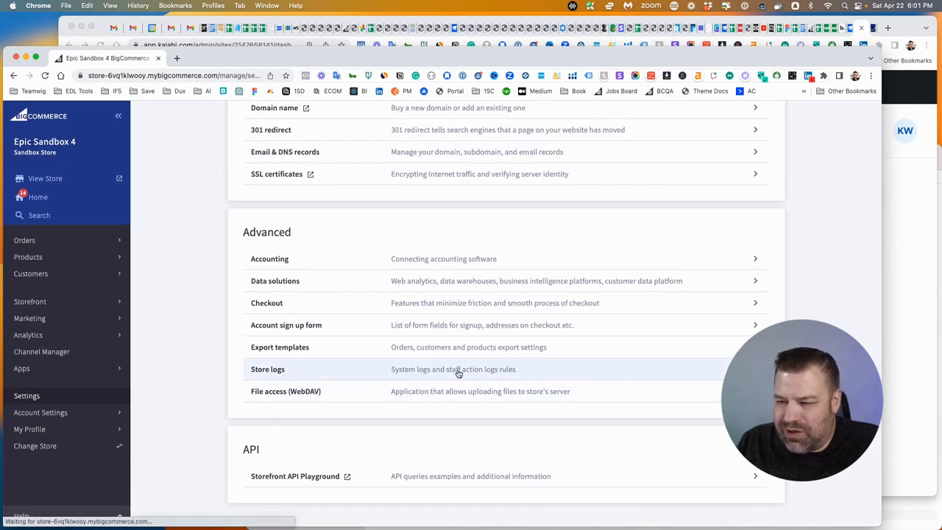
pyautogui.click(267, 369)
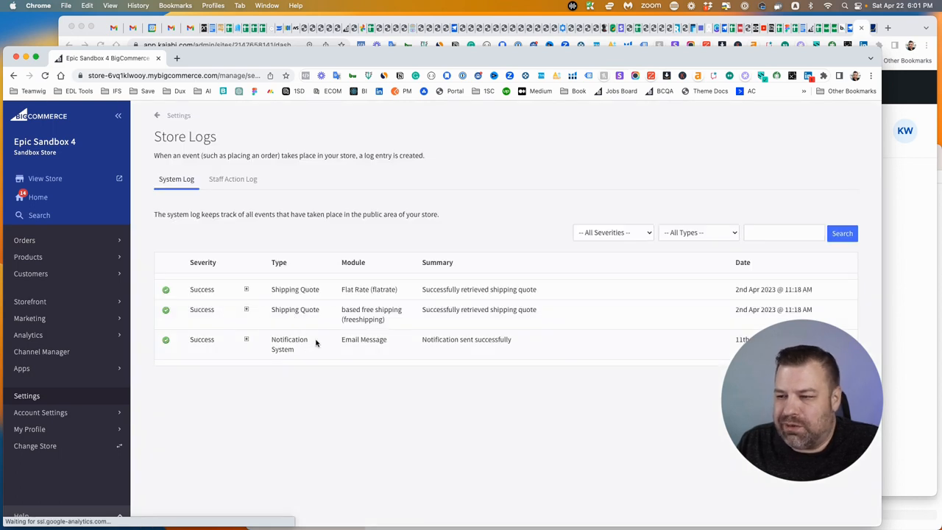
pyautogui.moveTo(451, 217)
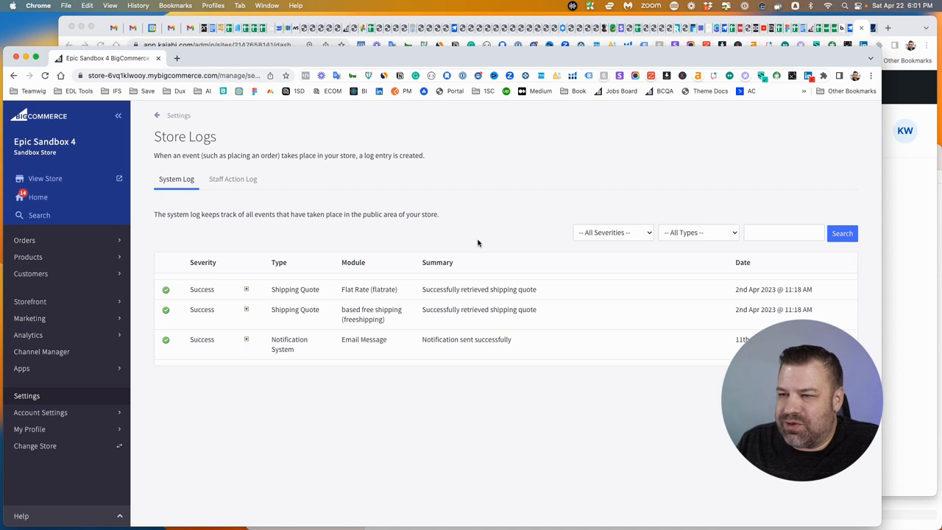
pyautogui.moveTo(476, 243)
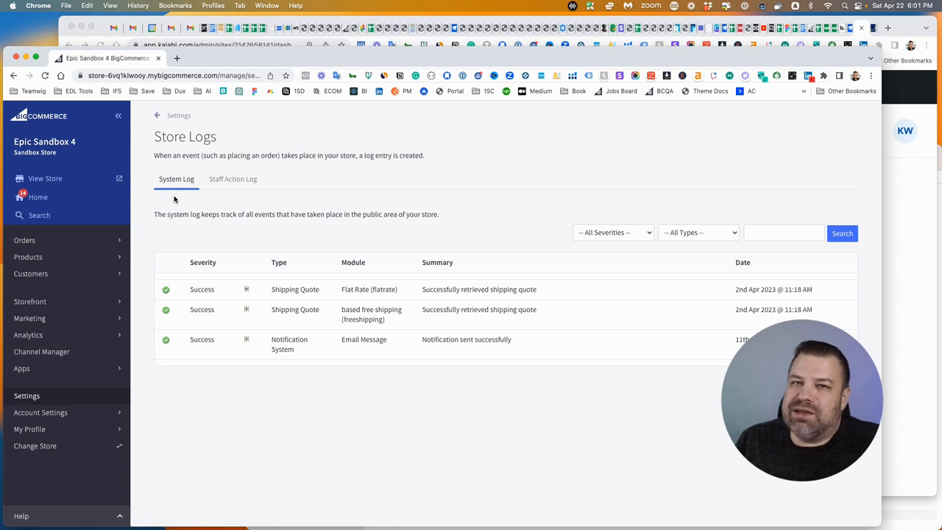
pyautogui.moveTo(175, 231)
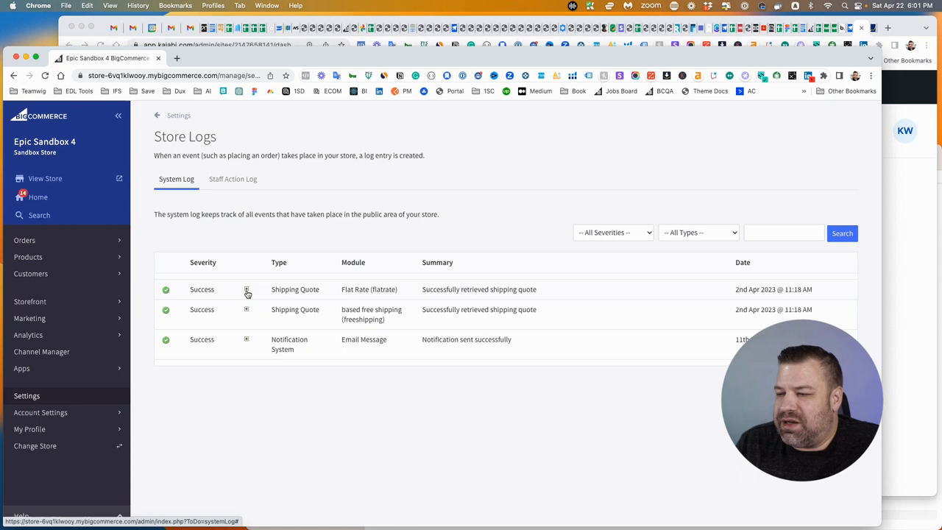
pyautogui.click(247, 290)
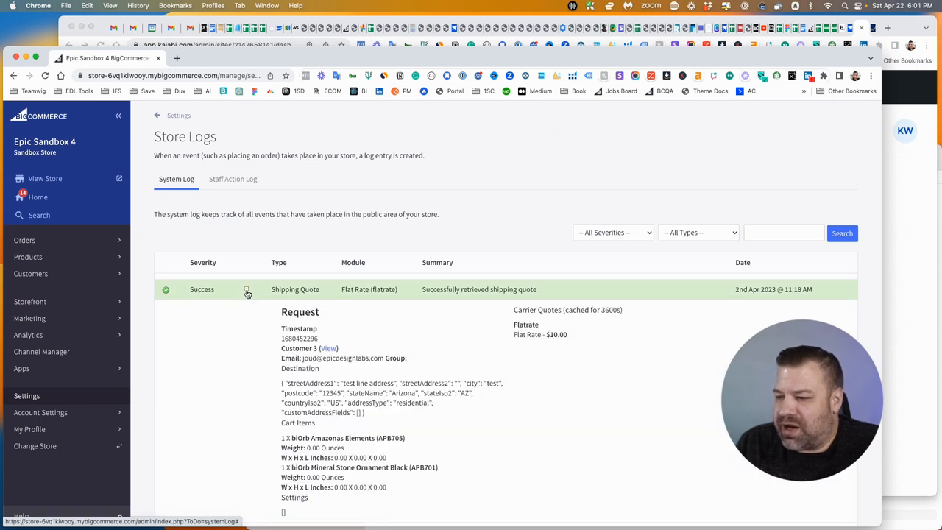
pyautogui.click(247, 290)
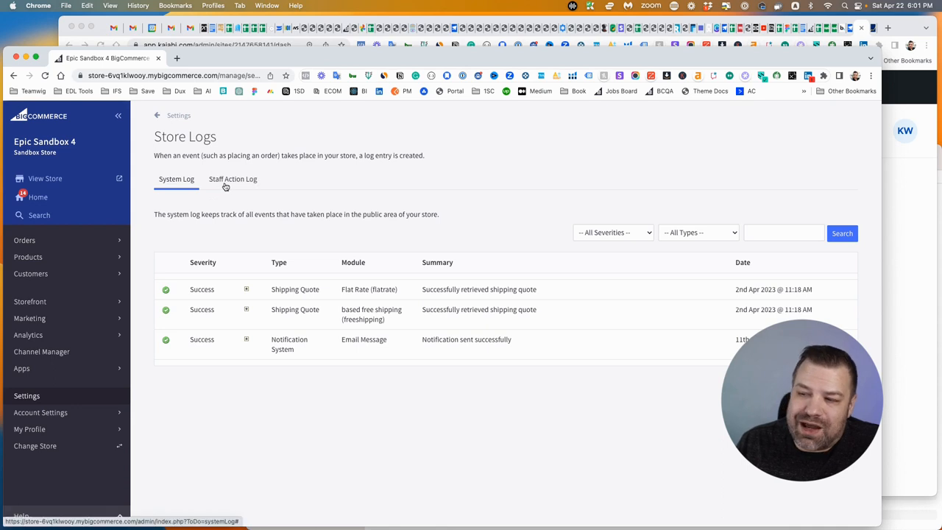
# - Switch to the Staff Action Log, leaving the staff filter on All Staff
pyautogui.click(233, 179)
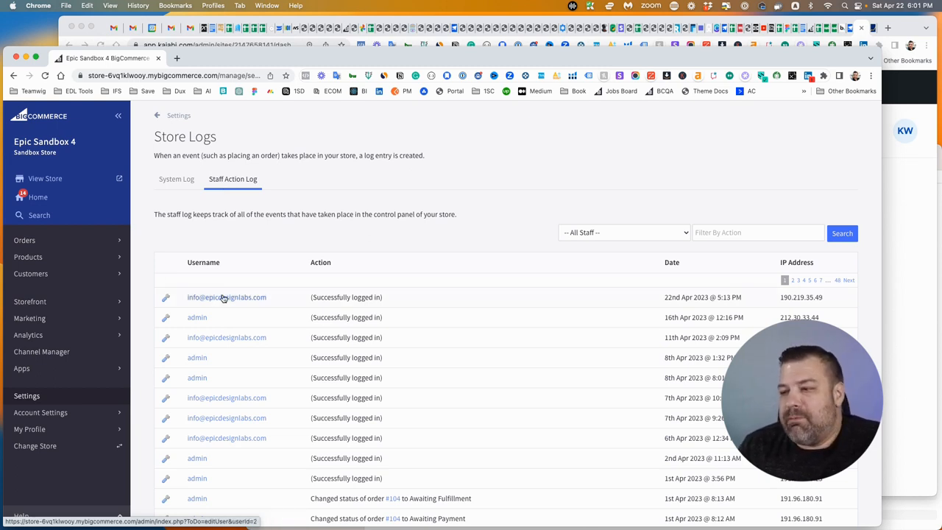
pyautogui.moveTo(229, 297)
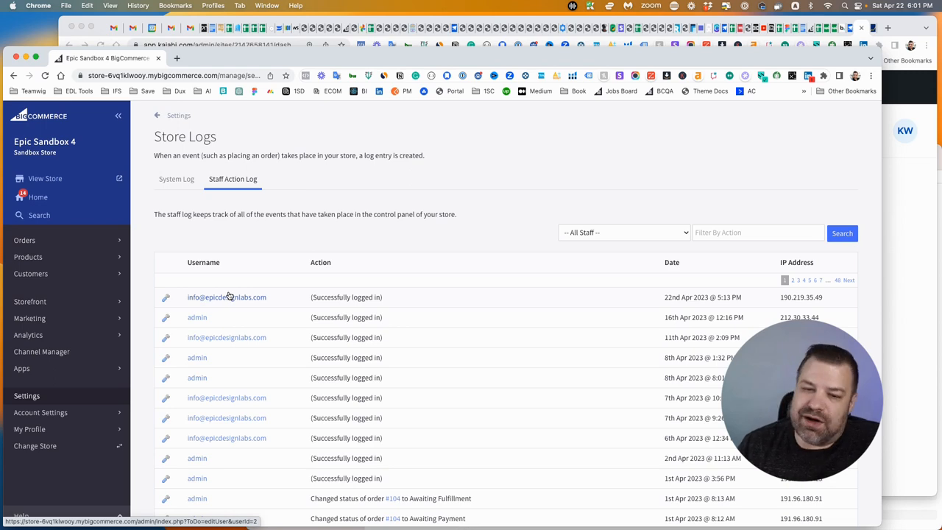
pyautogui.moveTo(288, 297)
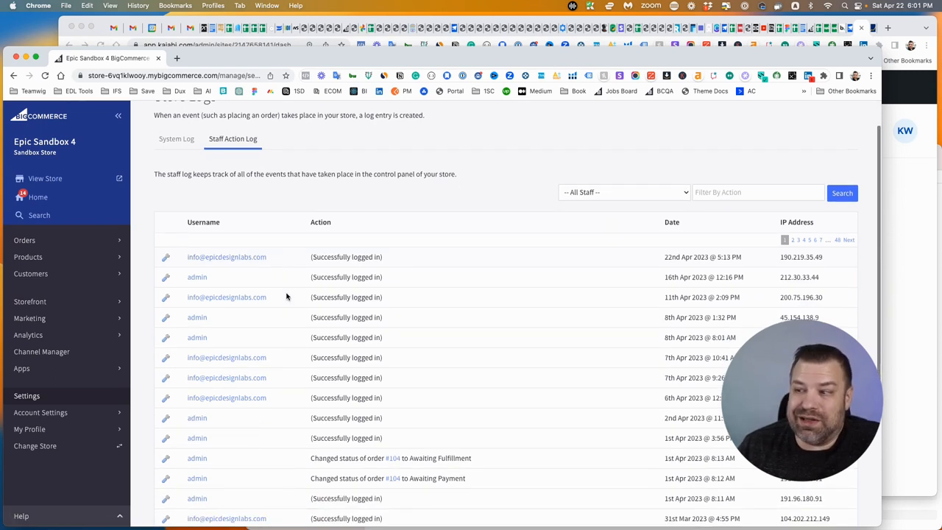
pyautogui.scroll(-3)
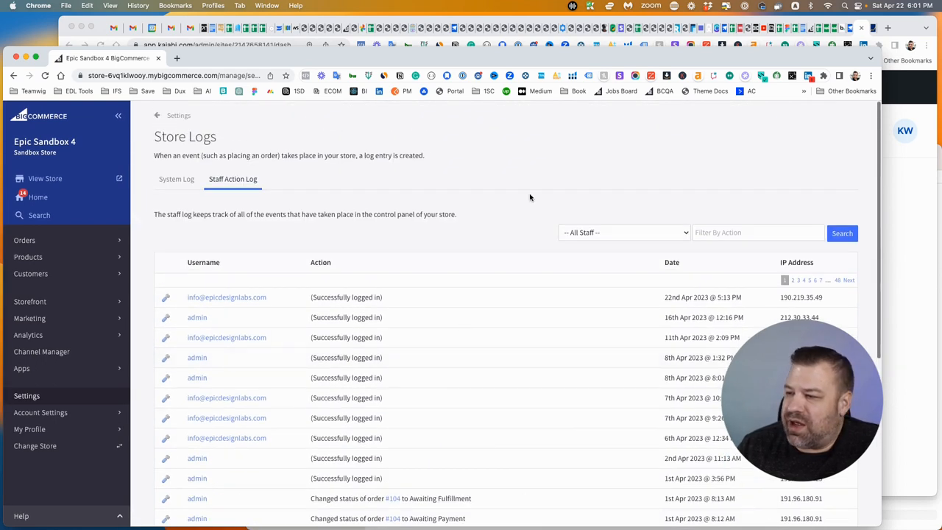
pyautogui.click(624, 233)
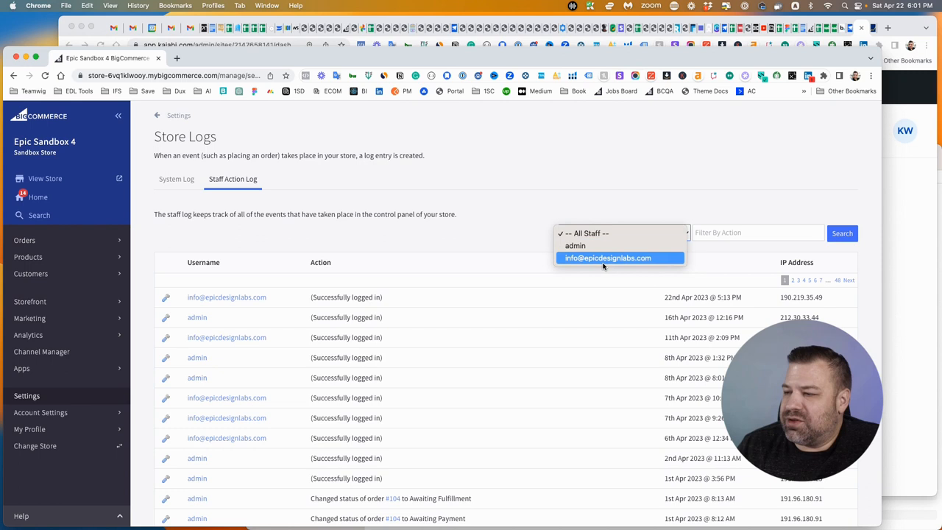
pyautogui.click(622, 233)
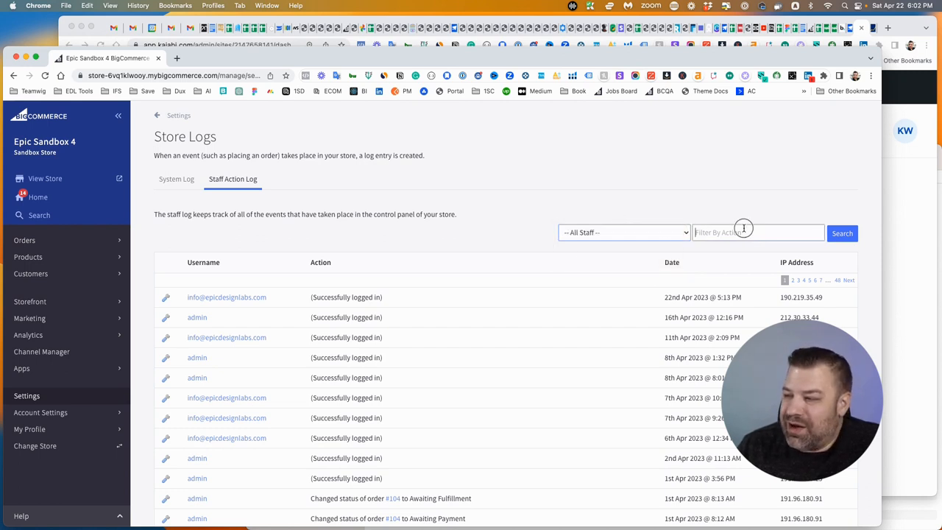
pyautogui.click(743, 232)
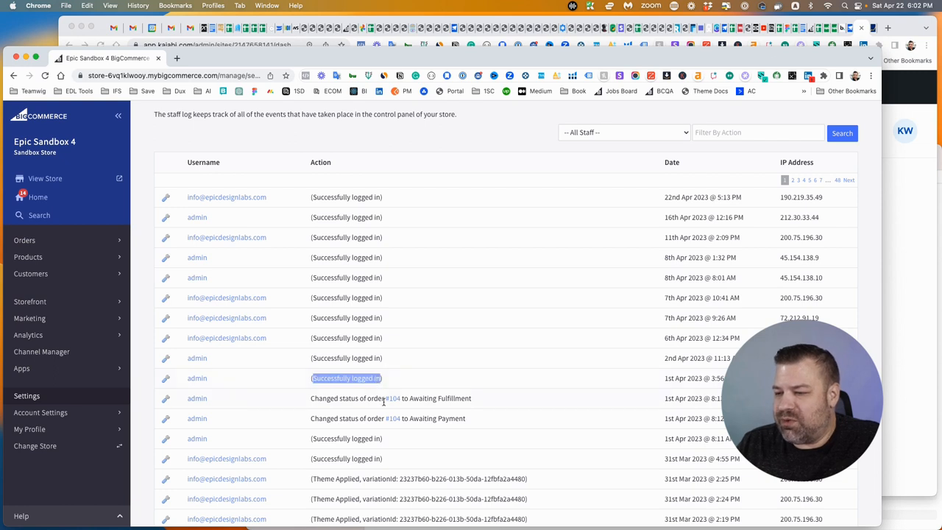
pyautogui.click(758, 132)
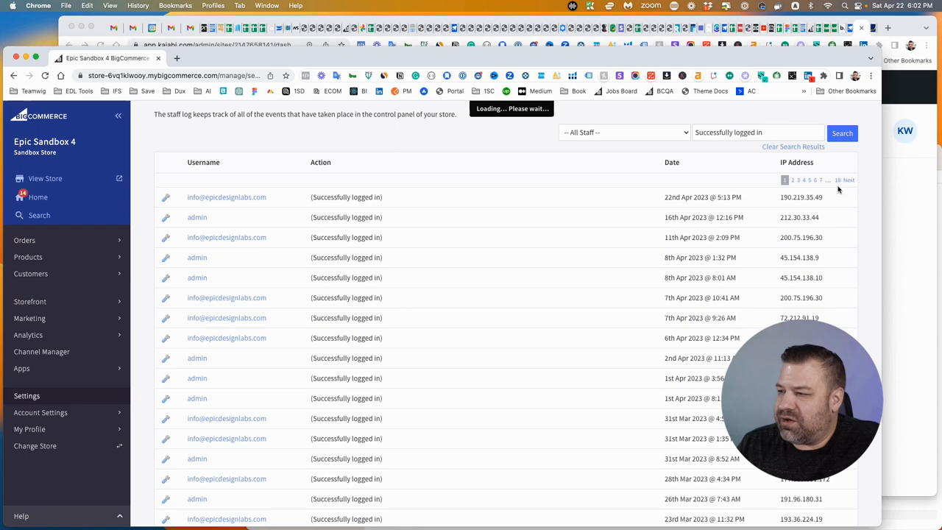
pyautogui.scroll(-3)
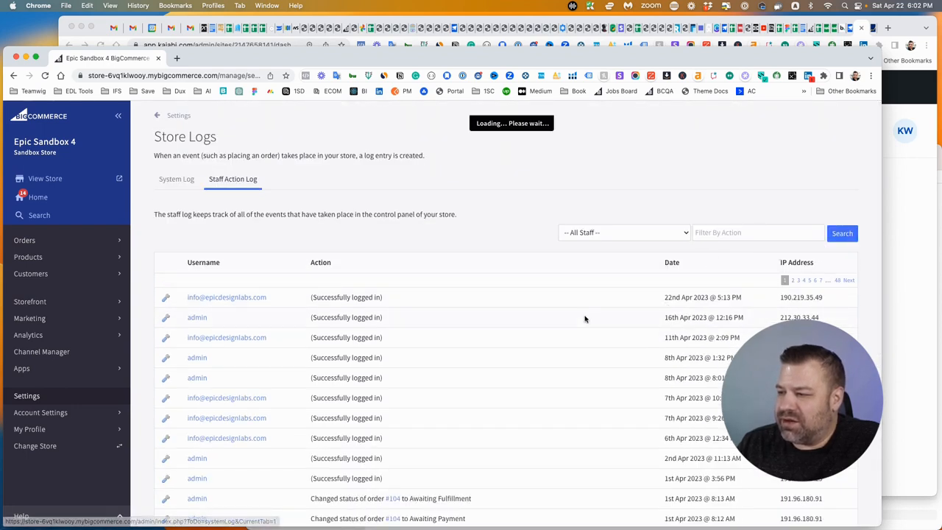
pyautogui.scroll(-3)
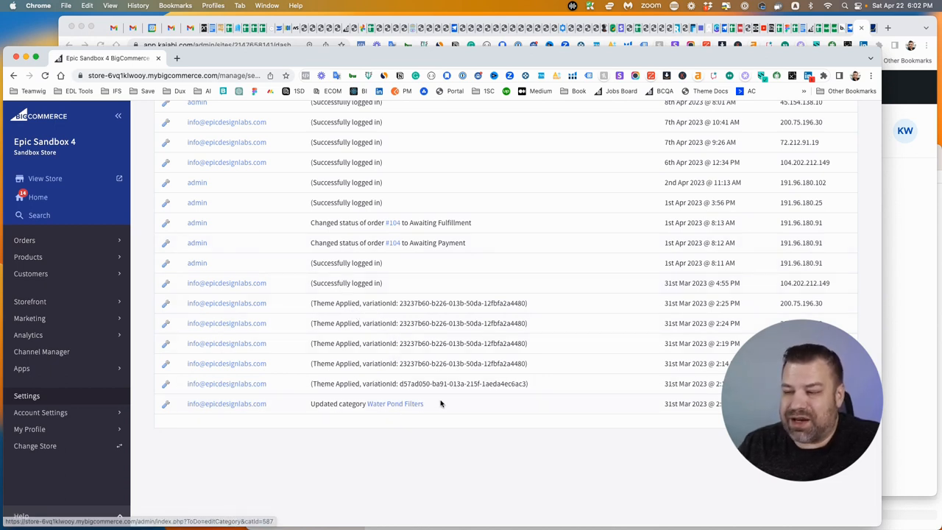
pyautogui.doubleClick(395, 403)
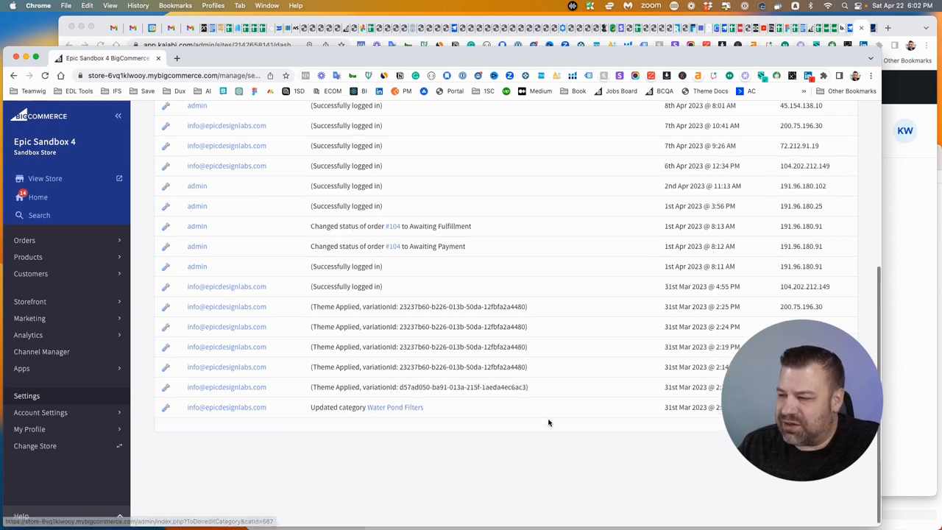
pyautogui.write('Water Pond Filters')
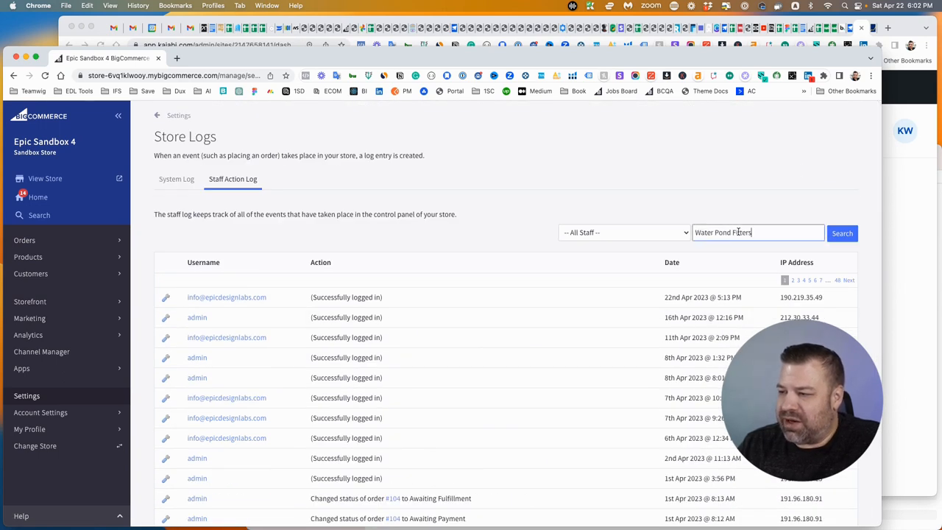
pyautogui.click(842, 233)
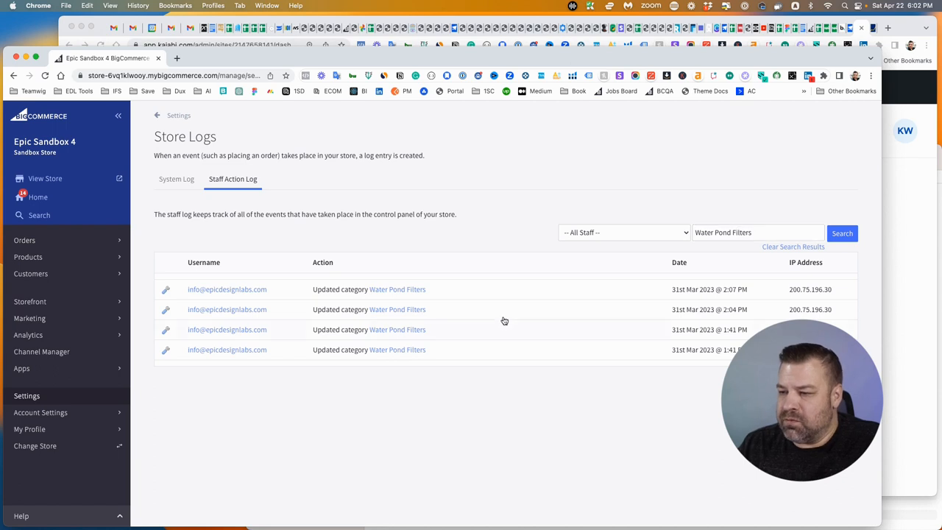
pyautogui.moveTo(336, 333)
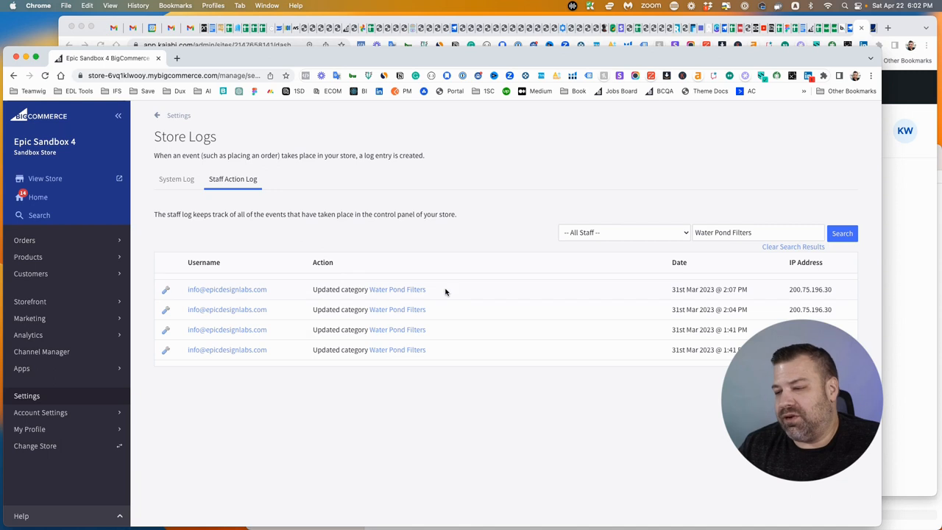
pyautogui.moveTo(443, 293)
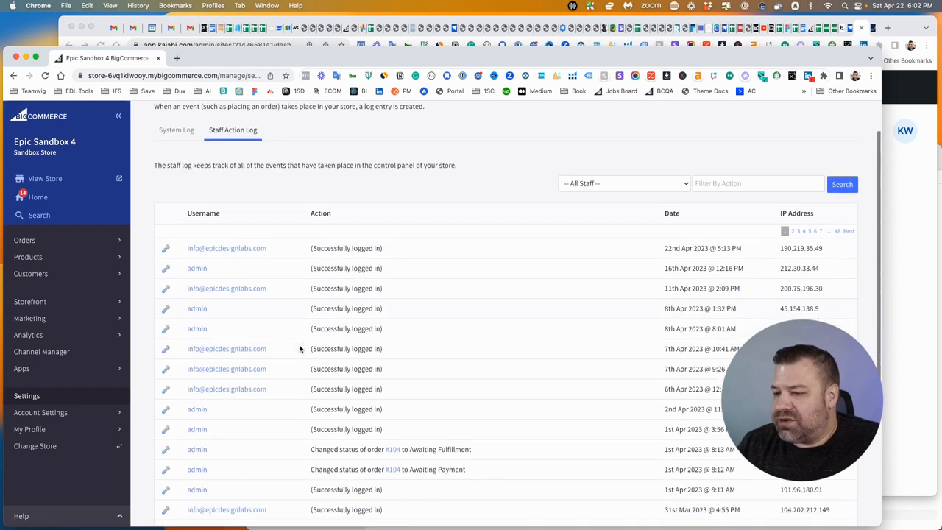
pyautogui.scroll(-3)
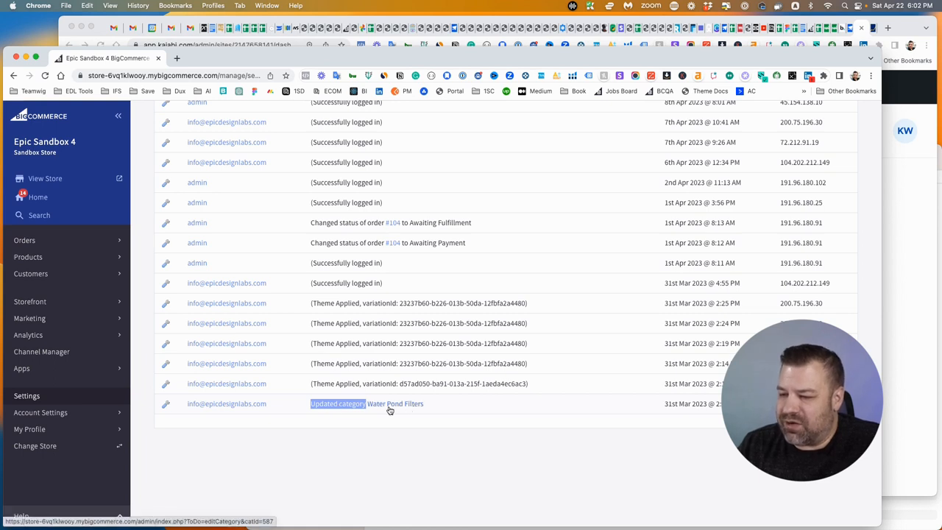
pyautogui.moveTo(409, 409)
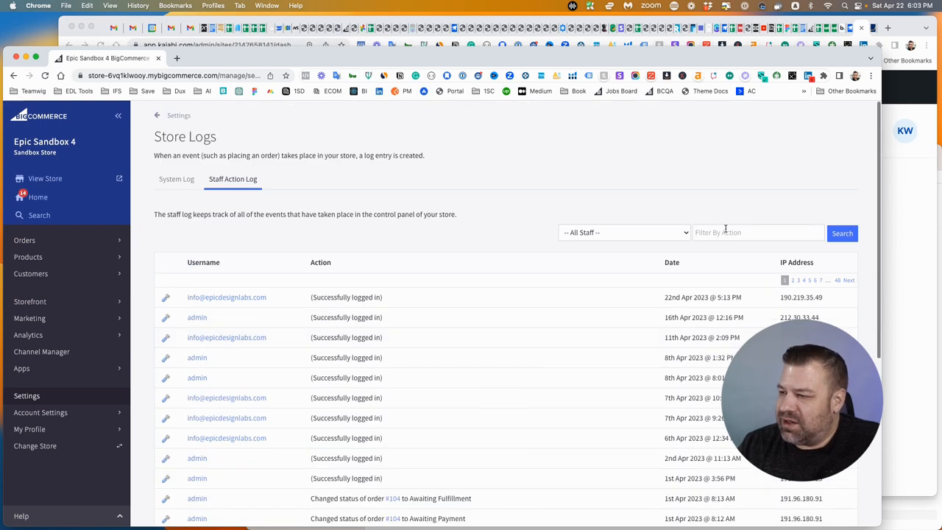
pyautogui.write('Updated category')
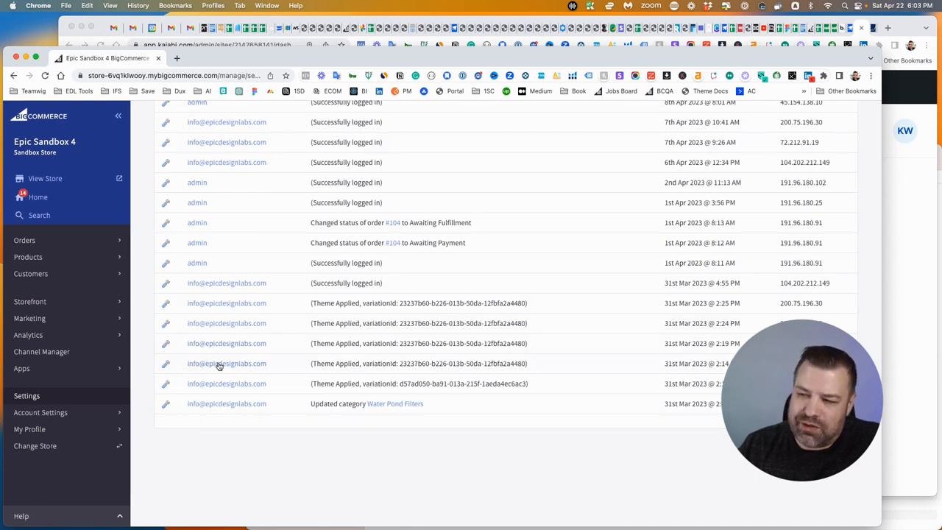
pyautogui.moveTo(387, 404)
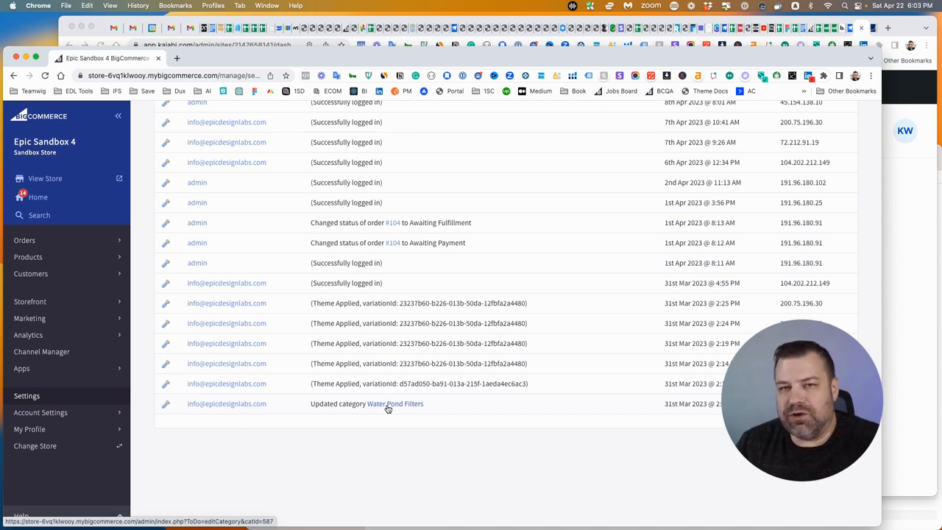
pyautogui.moveTo(425, 409)
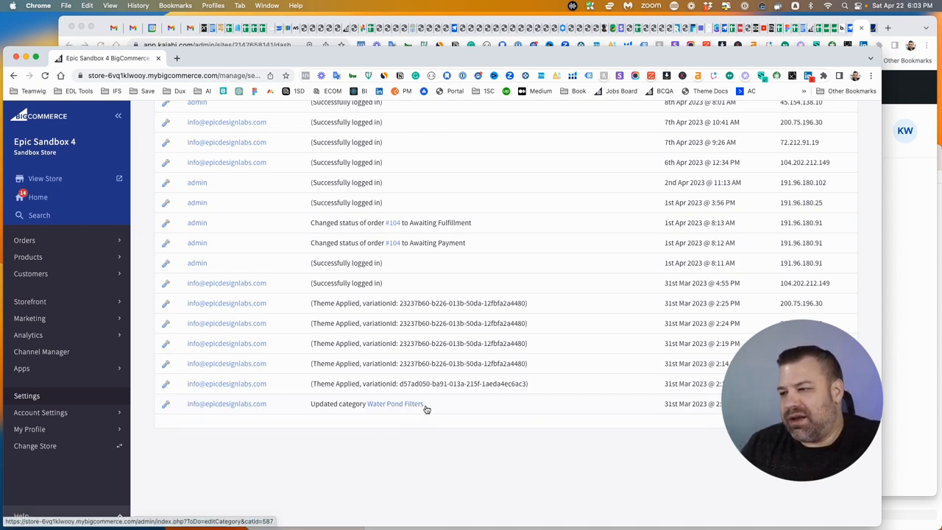